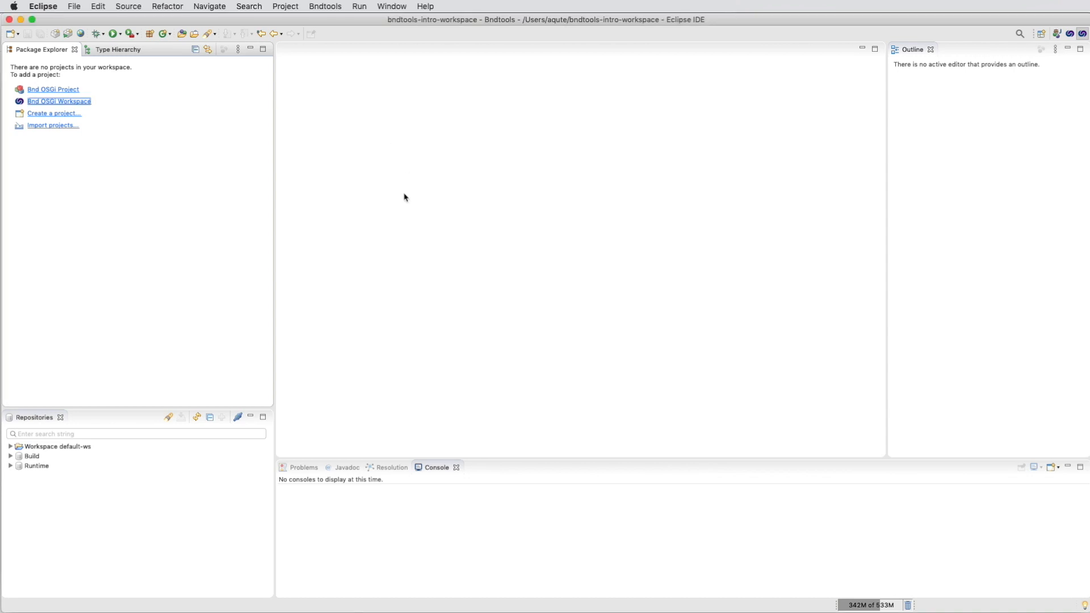
Edit, verify and save the bndtools.workspace.min template repository in the IDE preferences
left_click(43, 7)
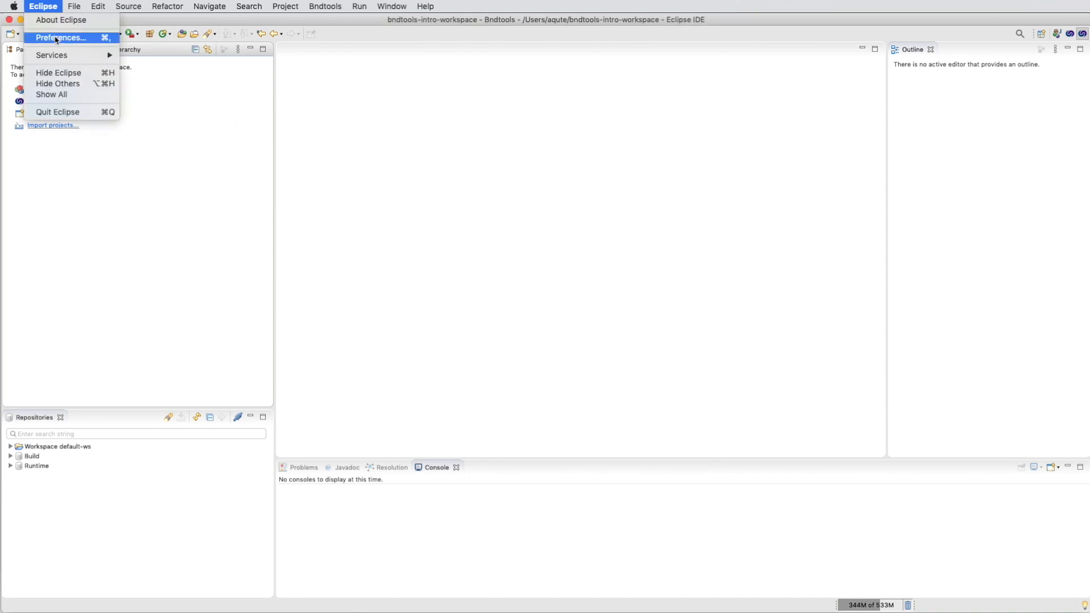
left_click(60, 37)
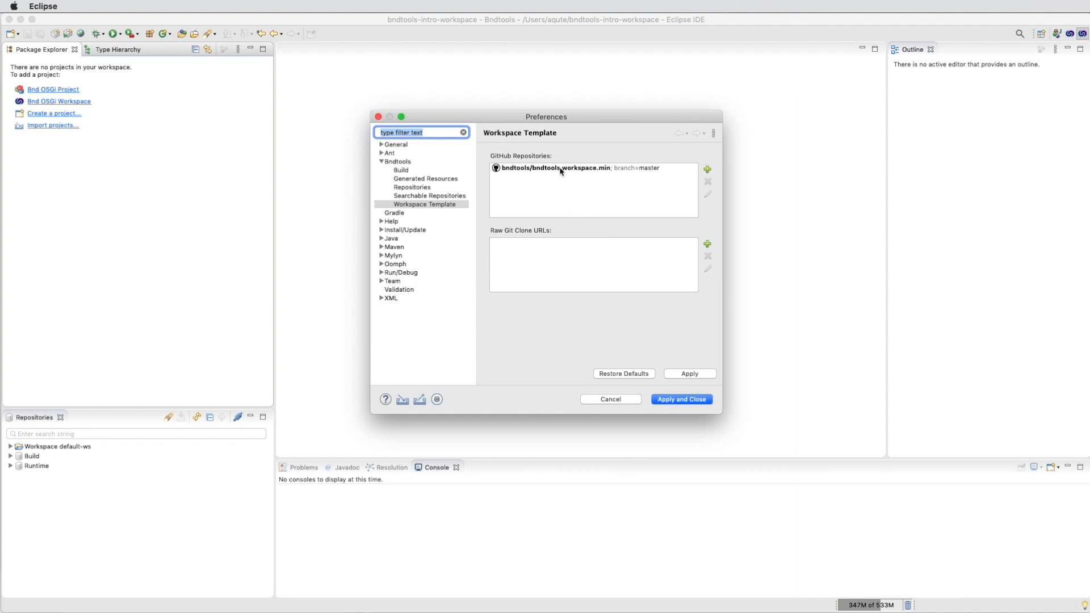
left_click(556, 167)
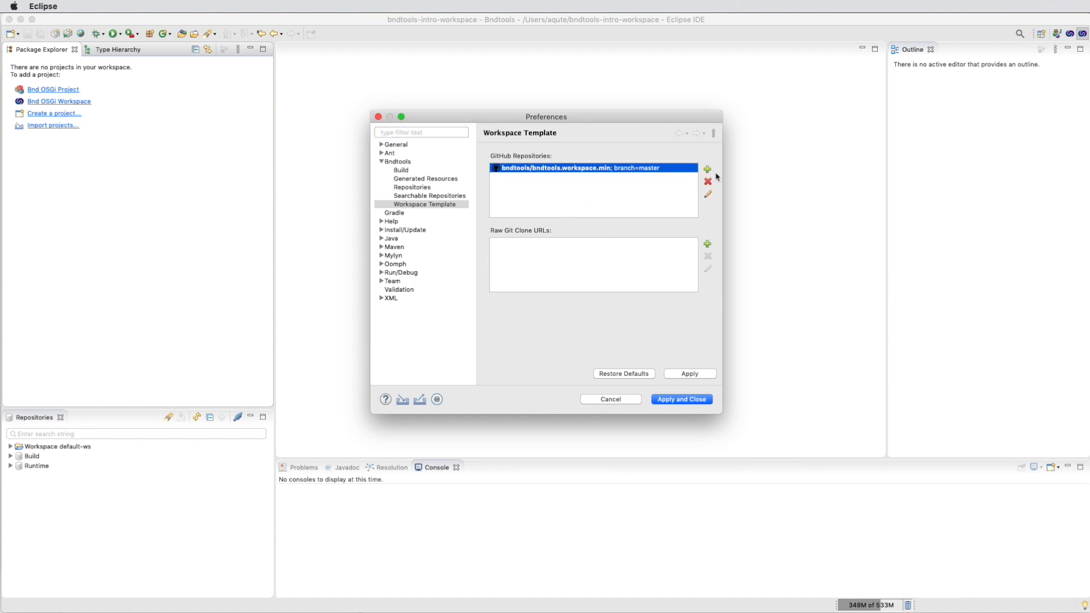
left_click(709, 195)
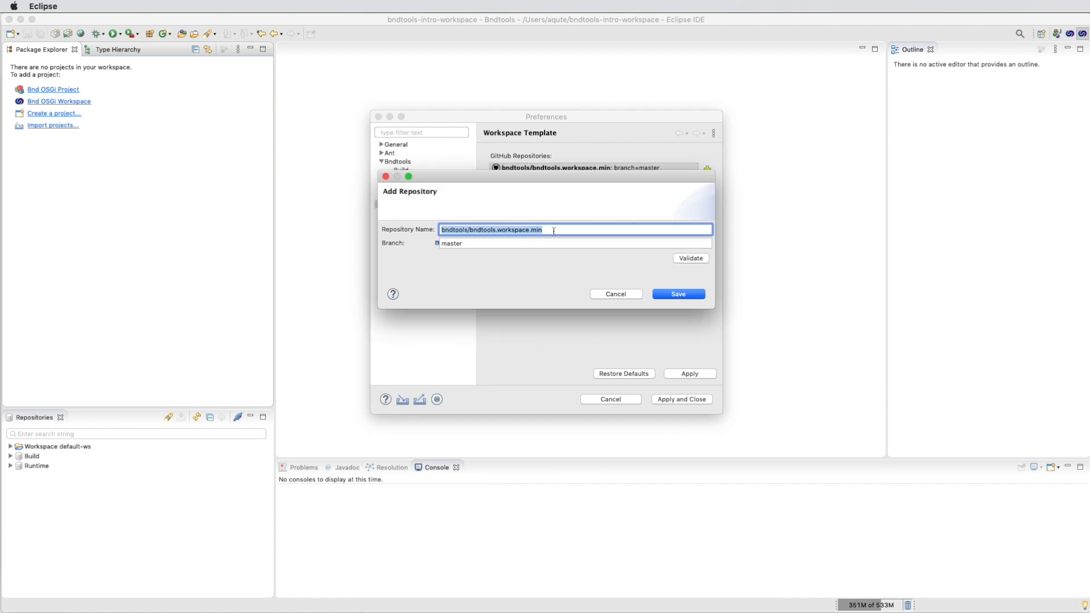
left_click(557, 229)
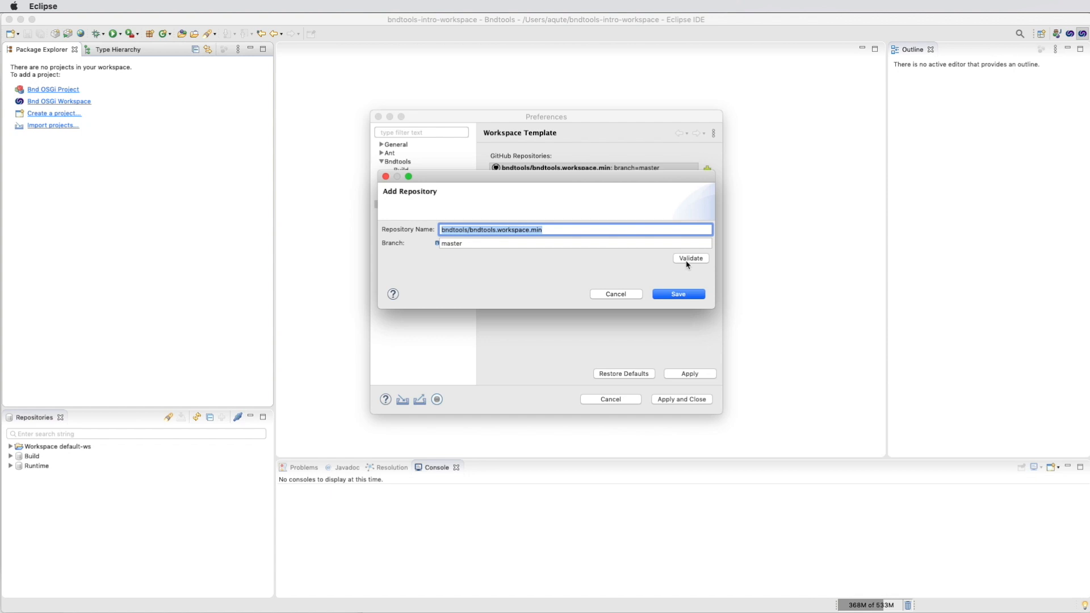
left_click(690, 258)
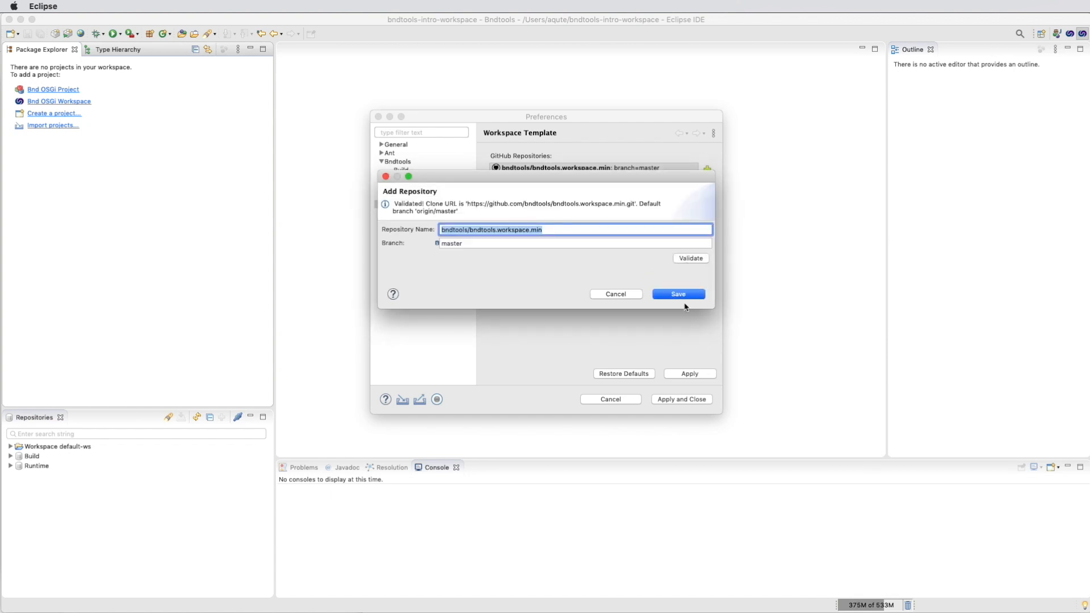
left_click(677, 294)
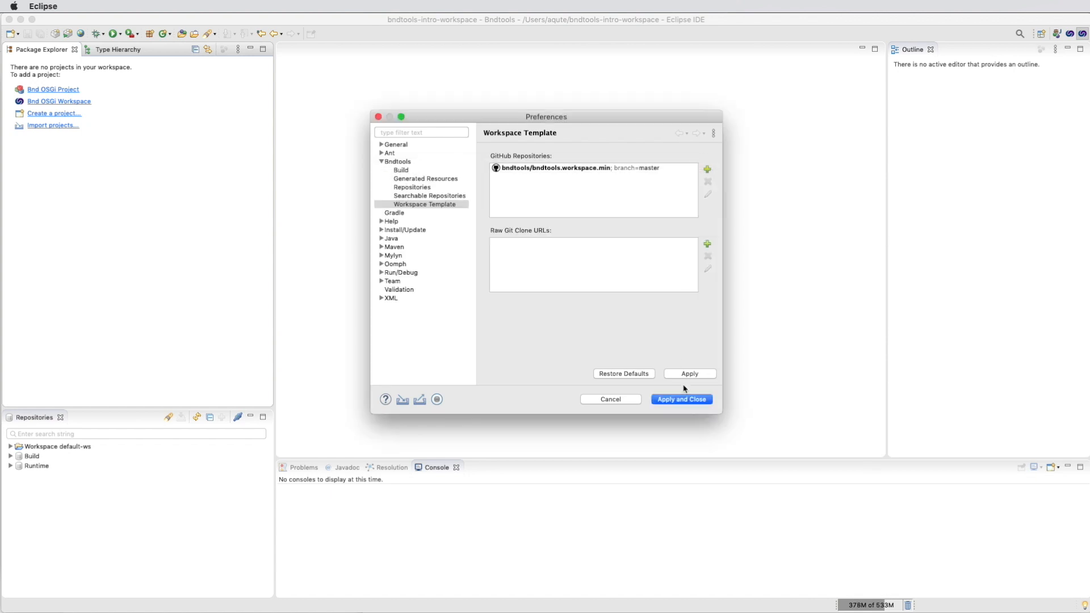
left_click(682, 400)
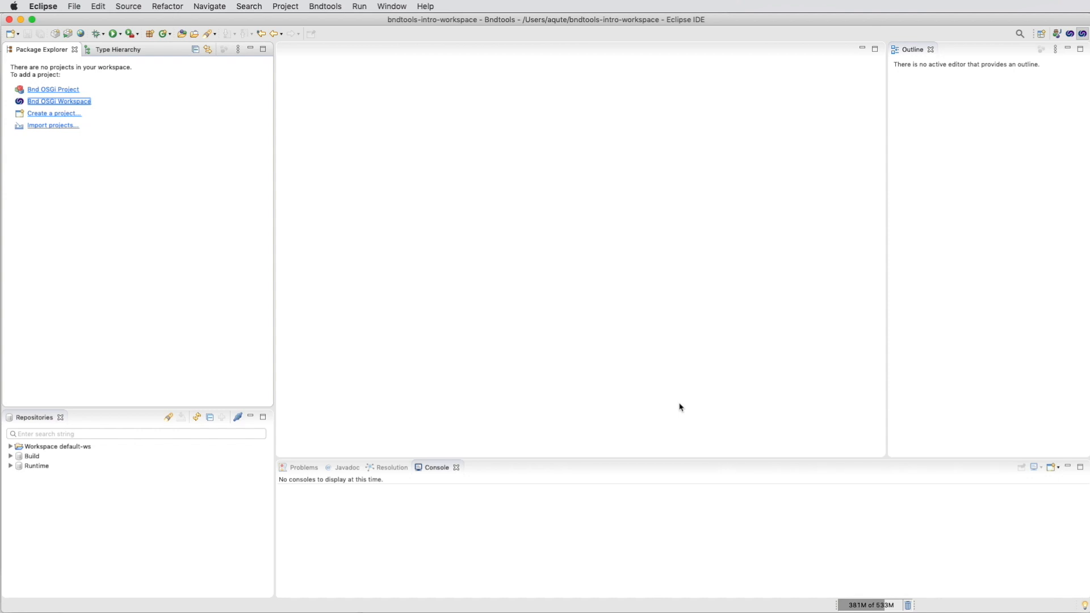
mouse_move(387, 179)
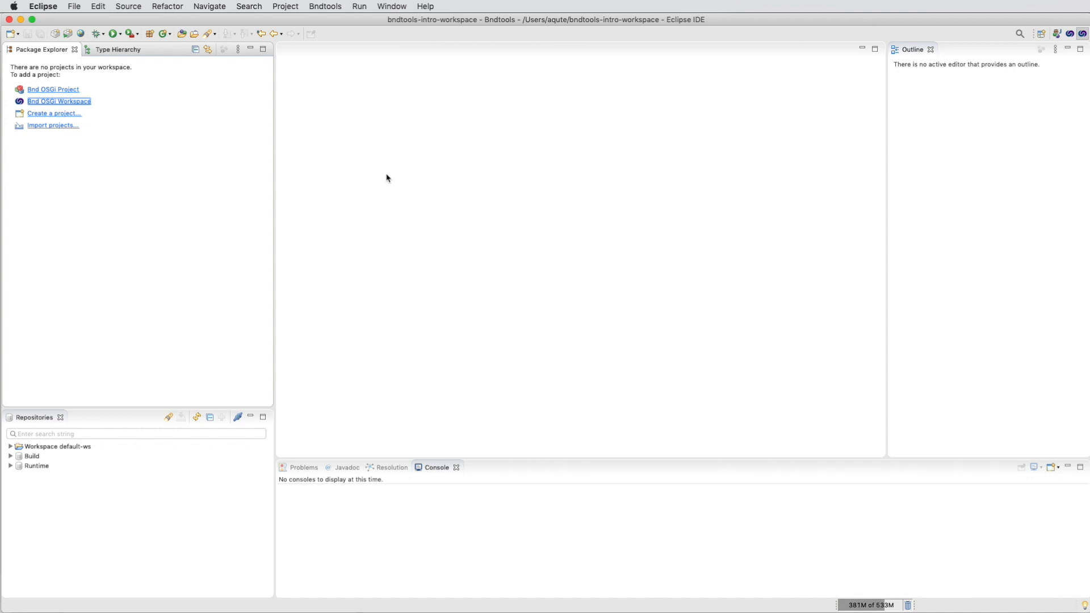
Create a Bnd workspace from the bndtools.workspace.min template and expand the cnf project
left_click(59, 101)
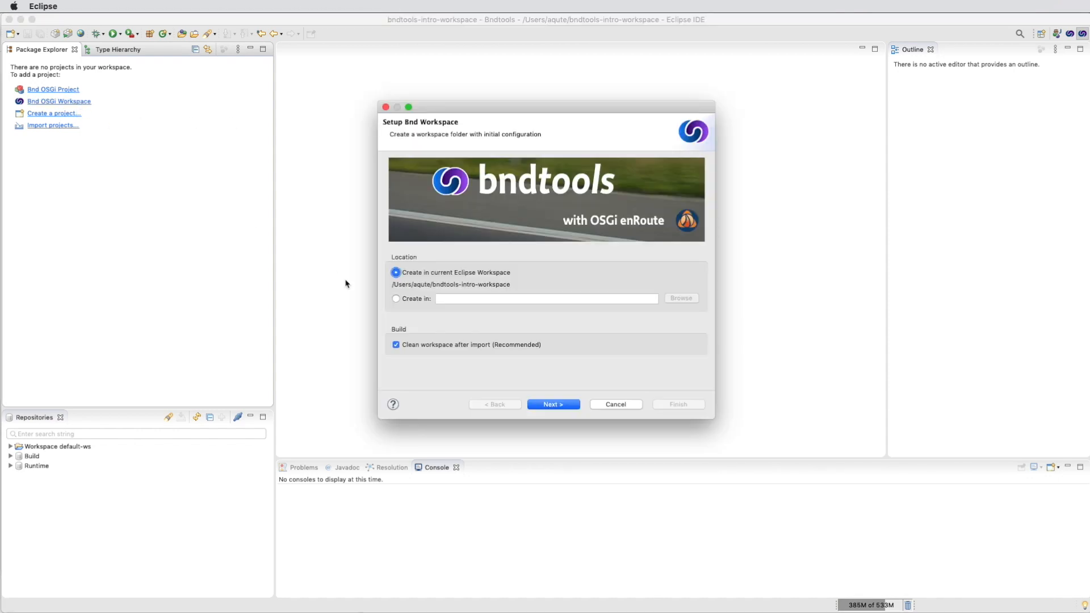
left_click(553, 404)
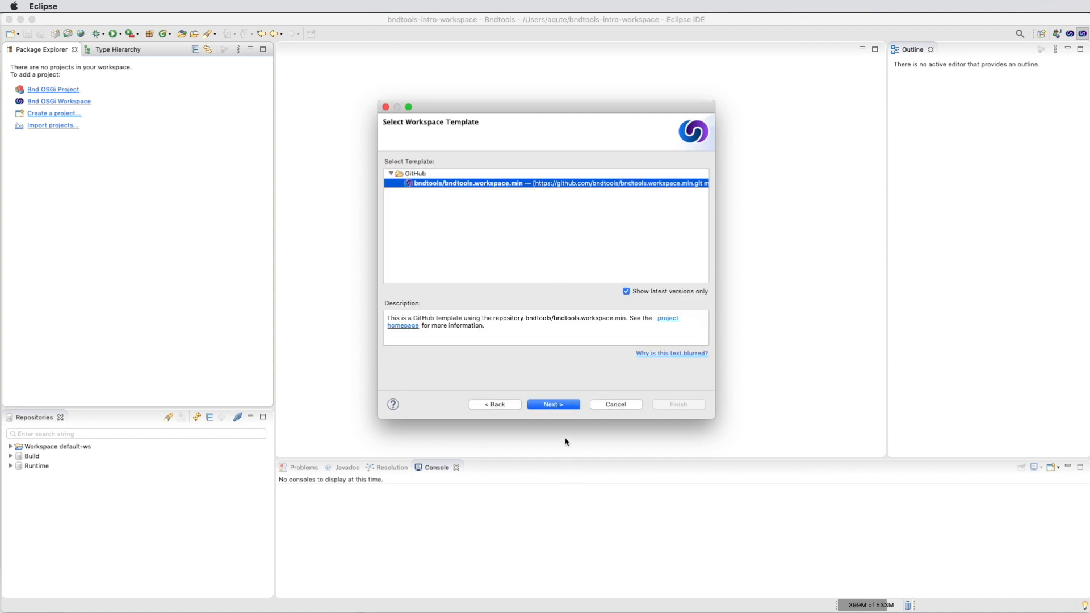
left_click(552, 404)
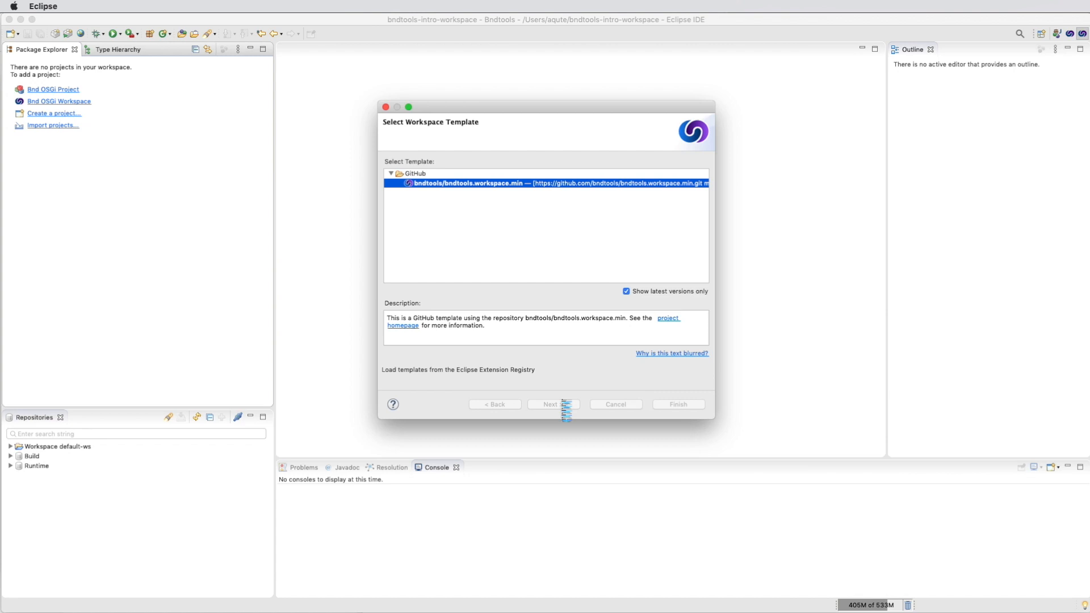
left_click(551, 404)
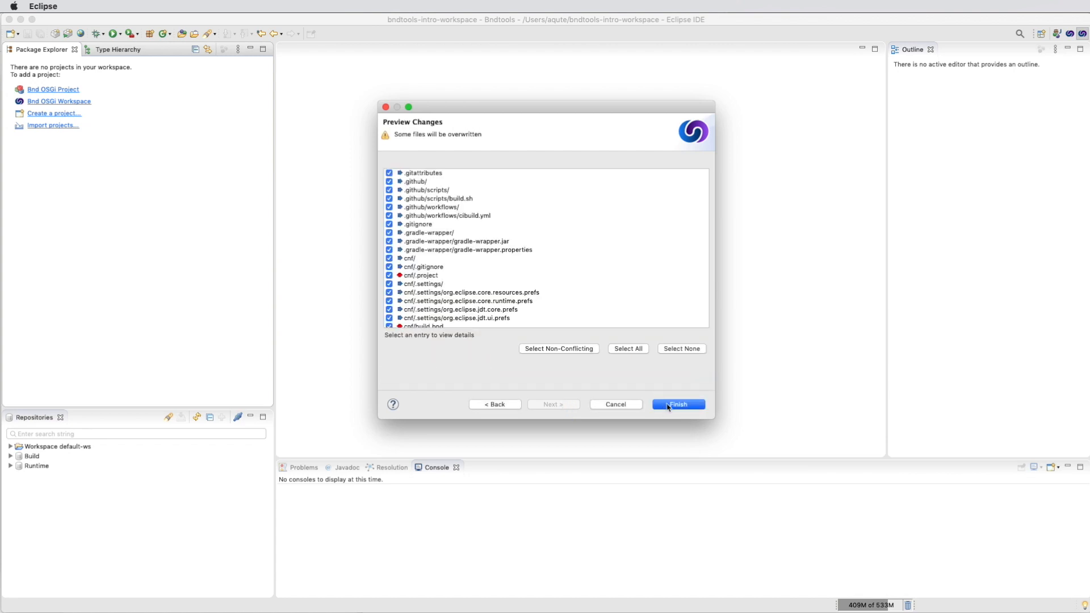
left_click(678, 404)
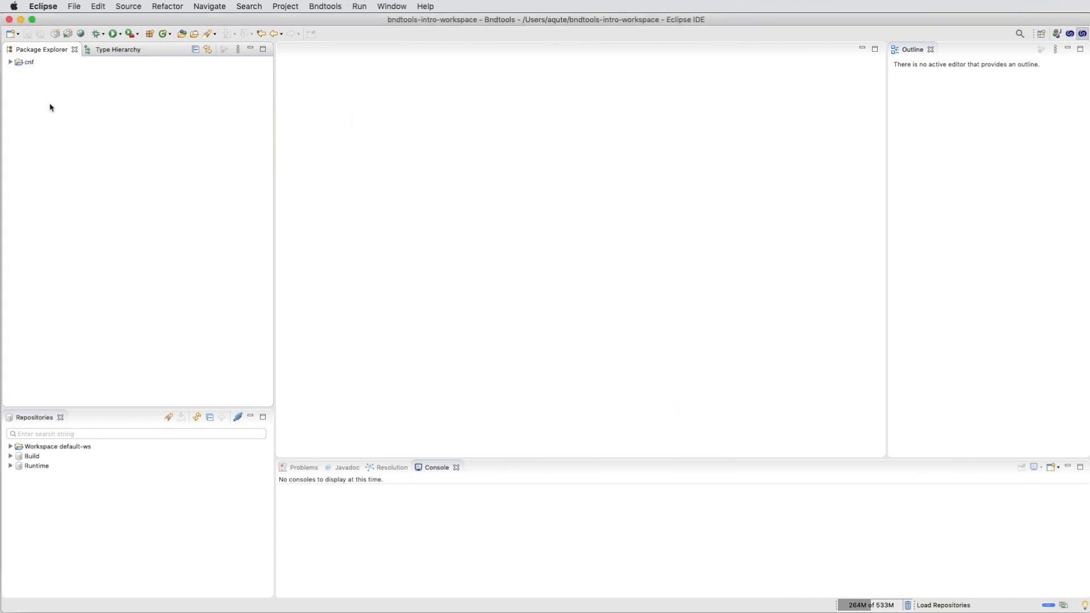
left_click(10, 62)
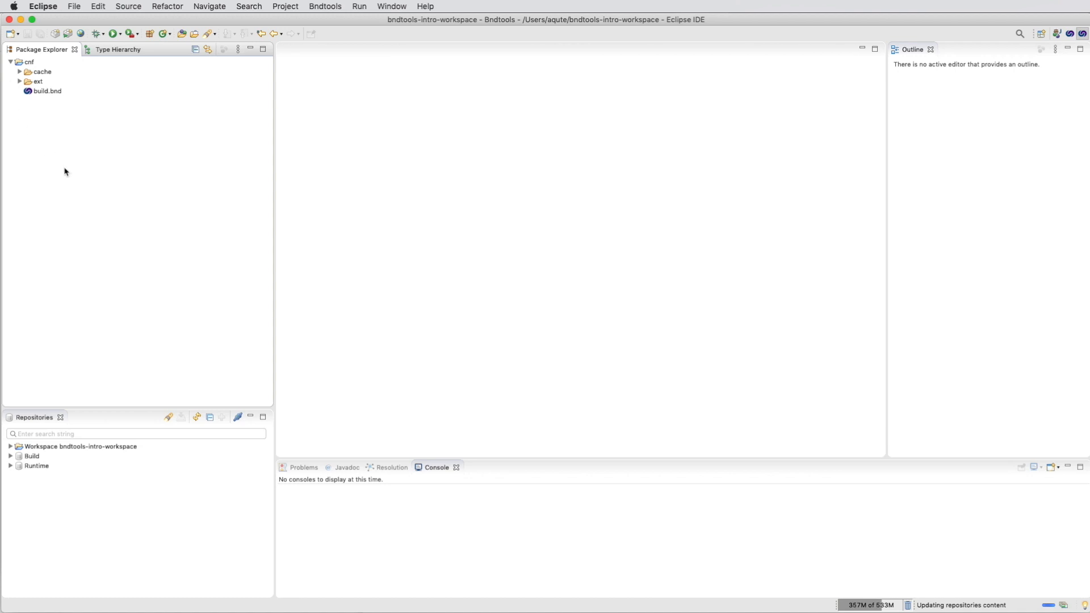
mouse_move(88, 198)
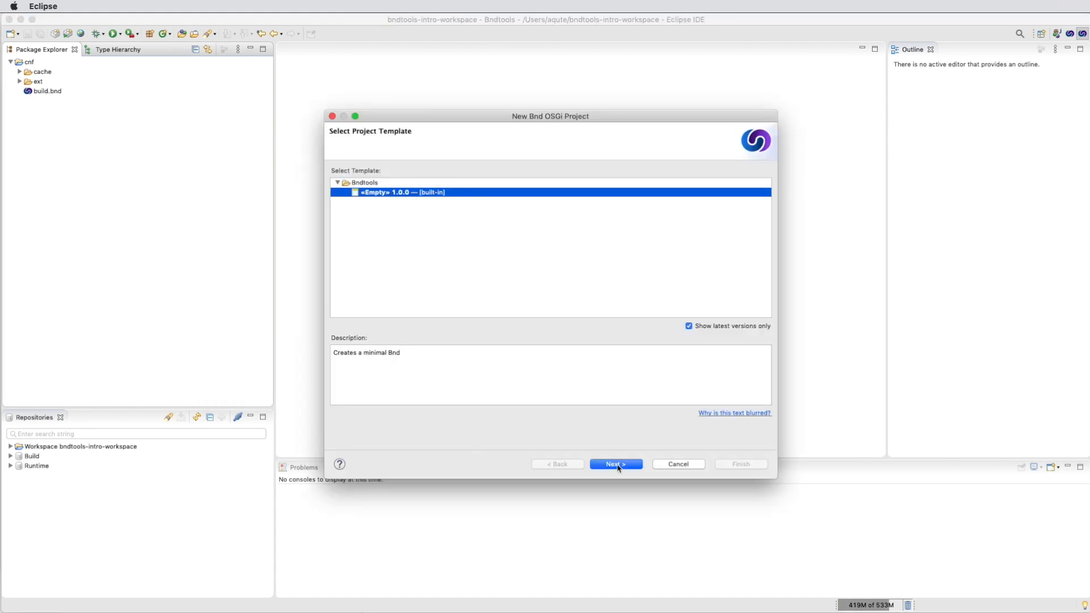
Create the empty-template Bnd OSGi project named com.example.playground
left_click(615, 464)
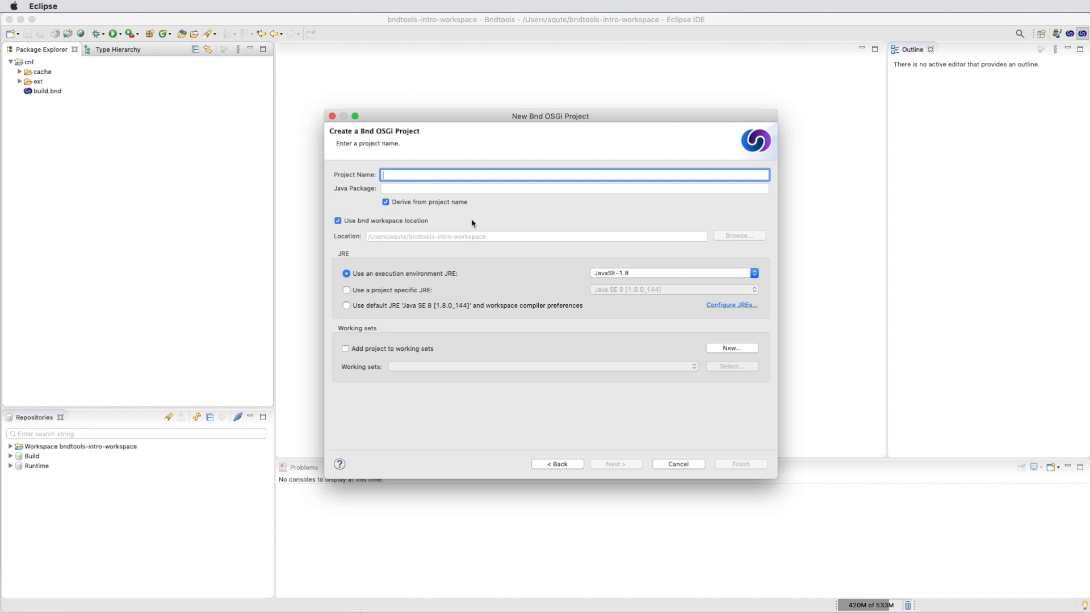
type("com")
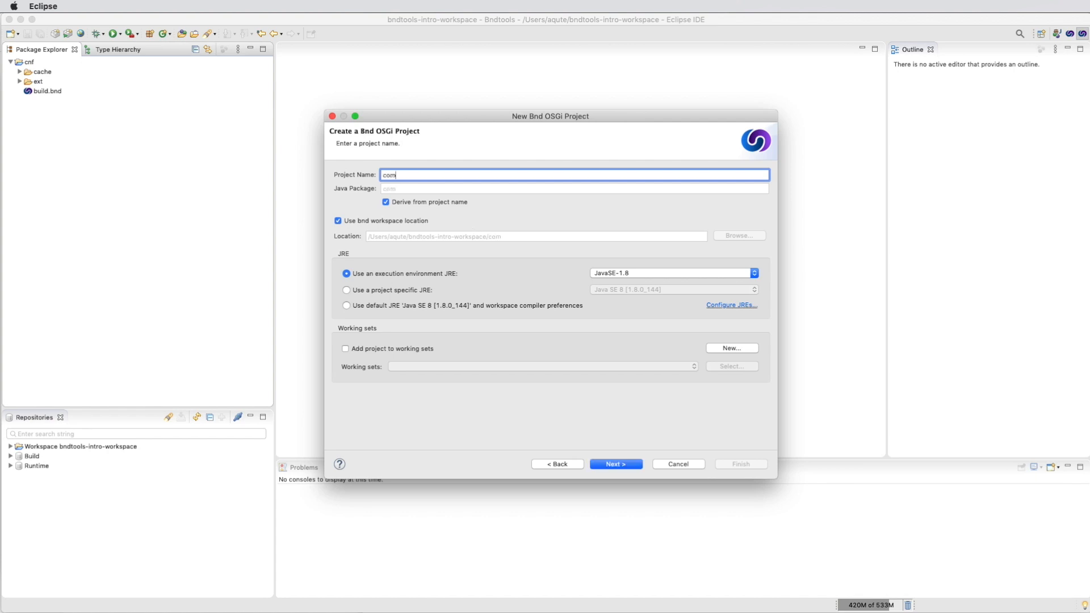
type(".example.playgro")
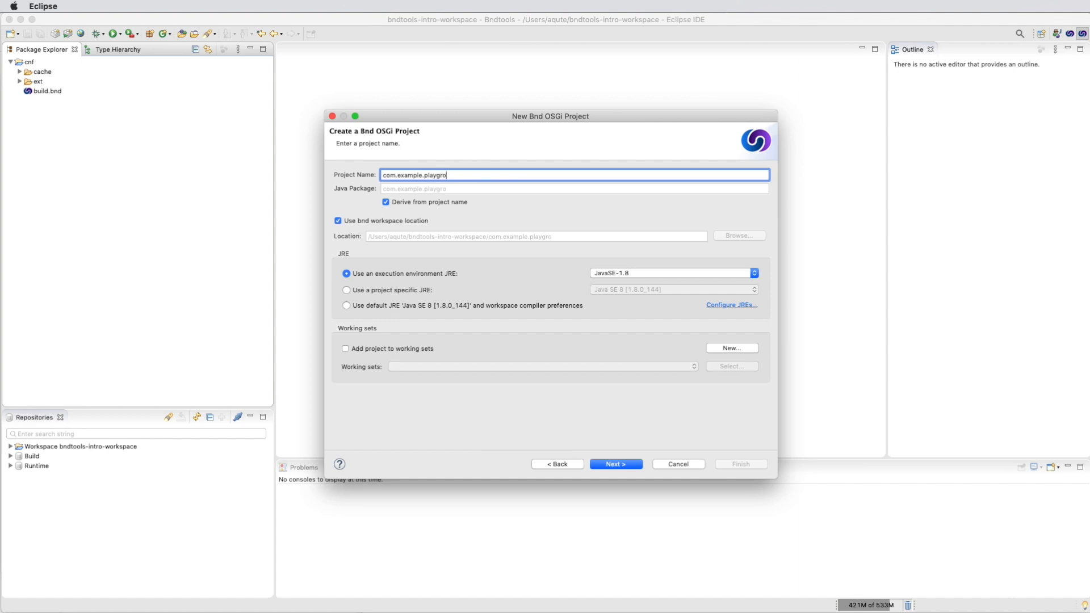
type("und")
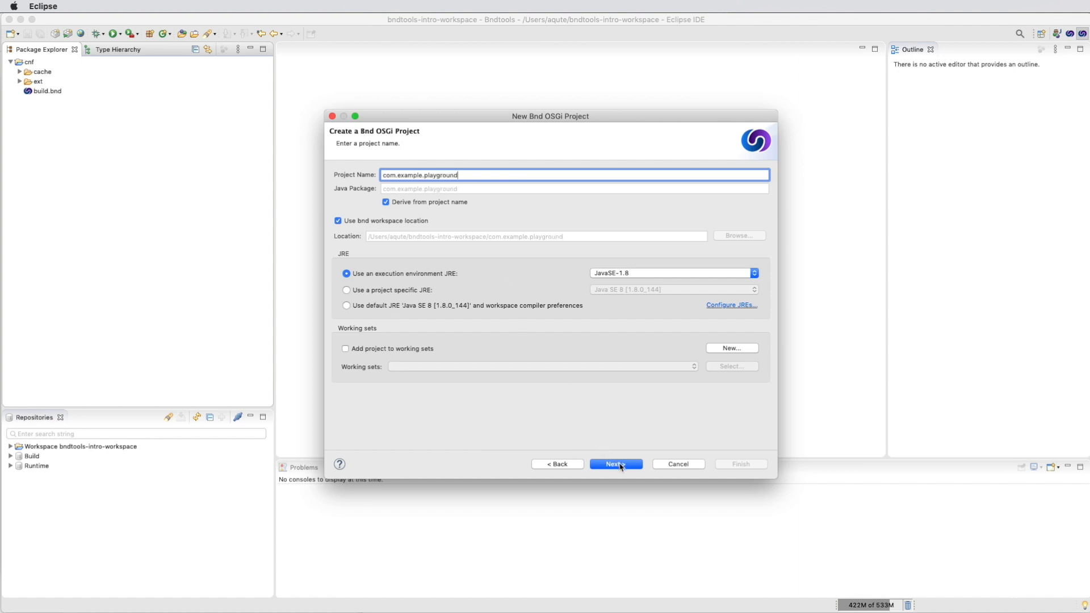
left_click(614, 464)
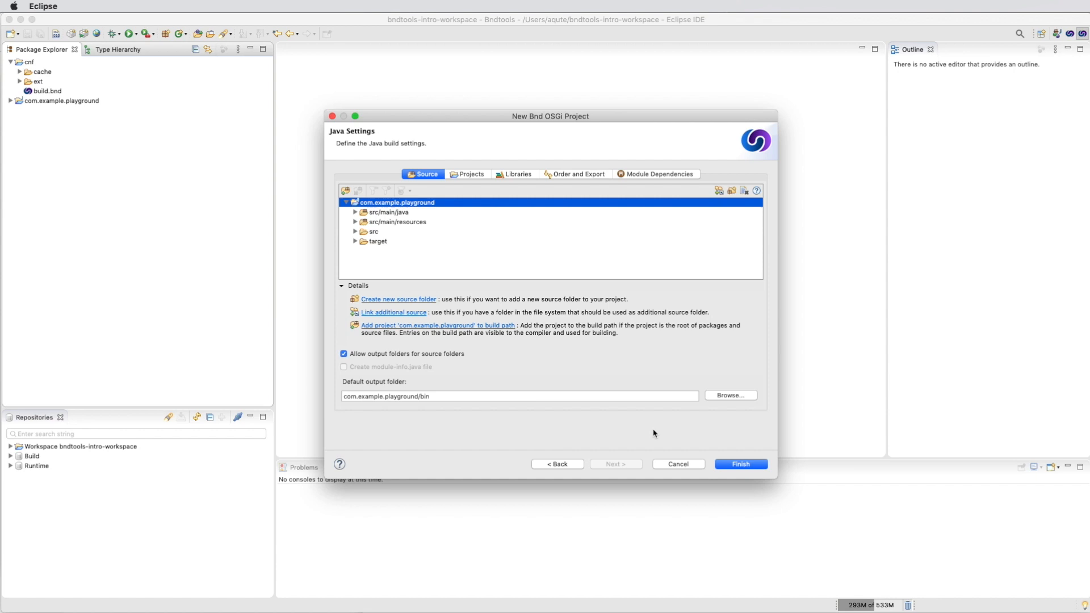
left_click(740, 464)
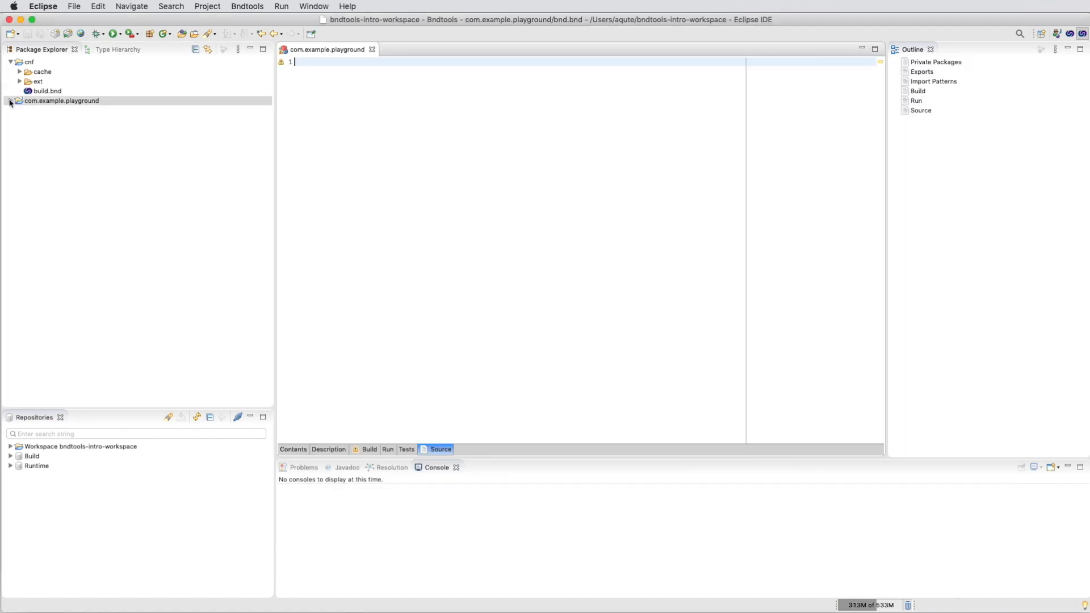
Expand com.example.playground and show the Run settings of its bnd.bnd
left_click(11, 100)
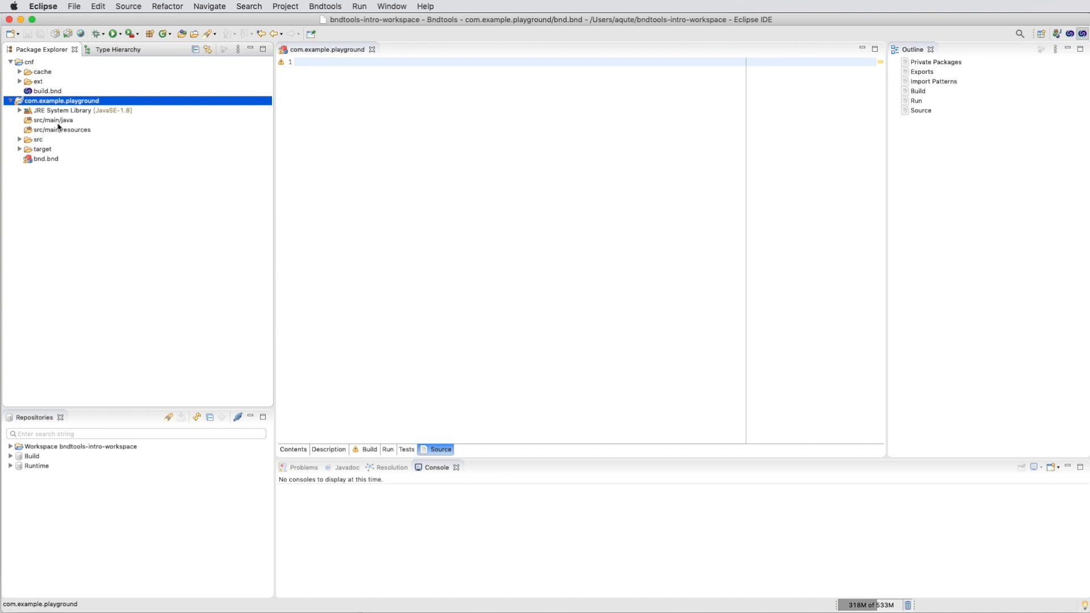
mouse_move(375, 434)
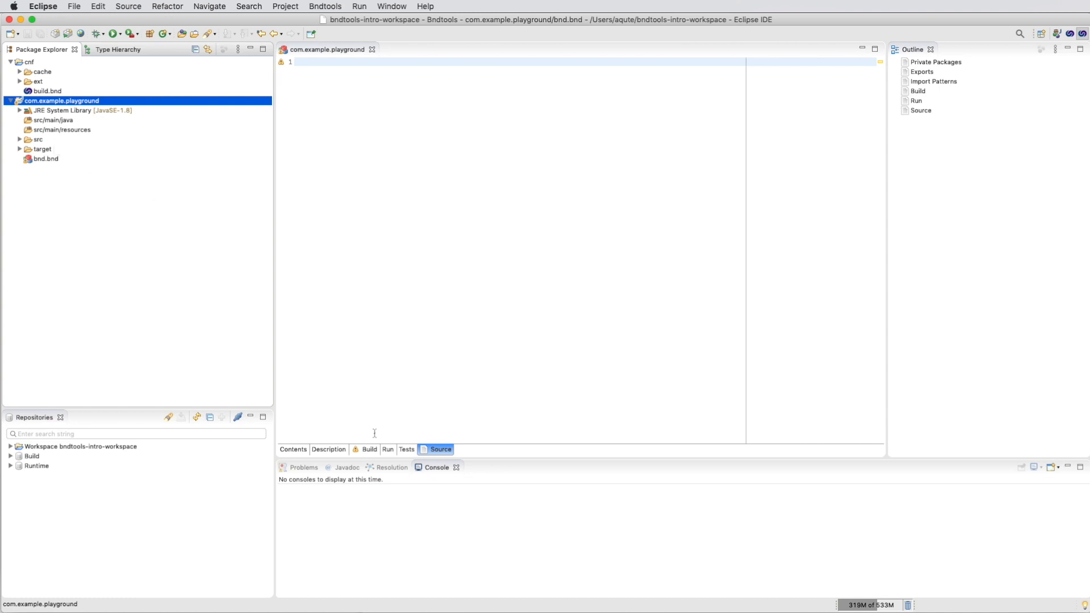
left_click(388, 449)
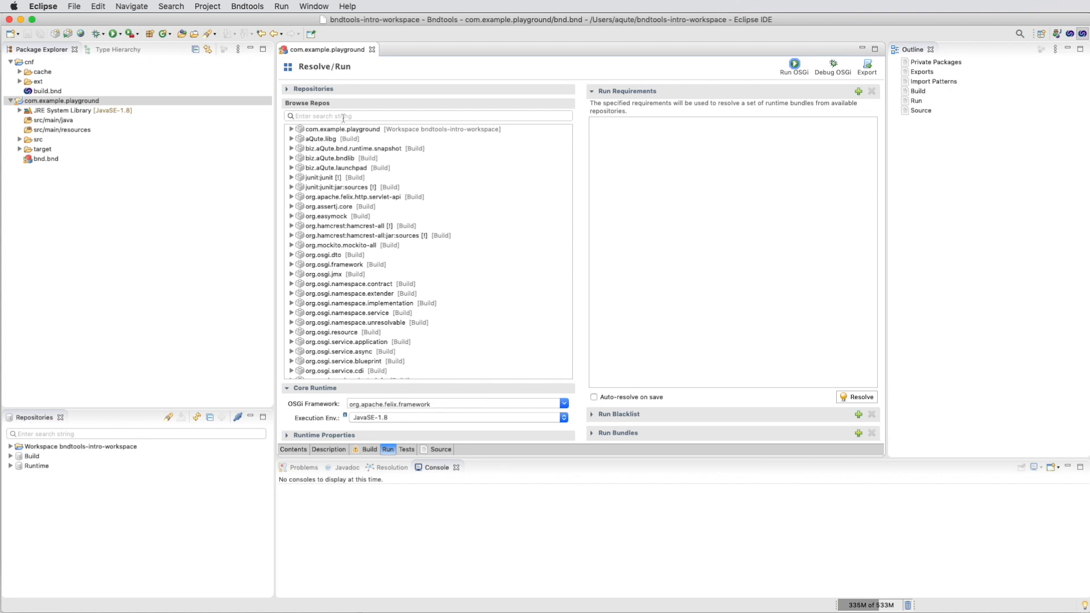
Add Felix gogo.command and gogo.shell as run requirements, then resolve and accept the results
type("gogo")
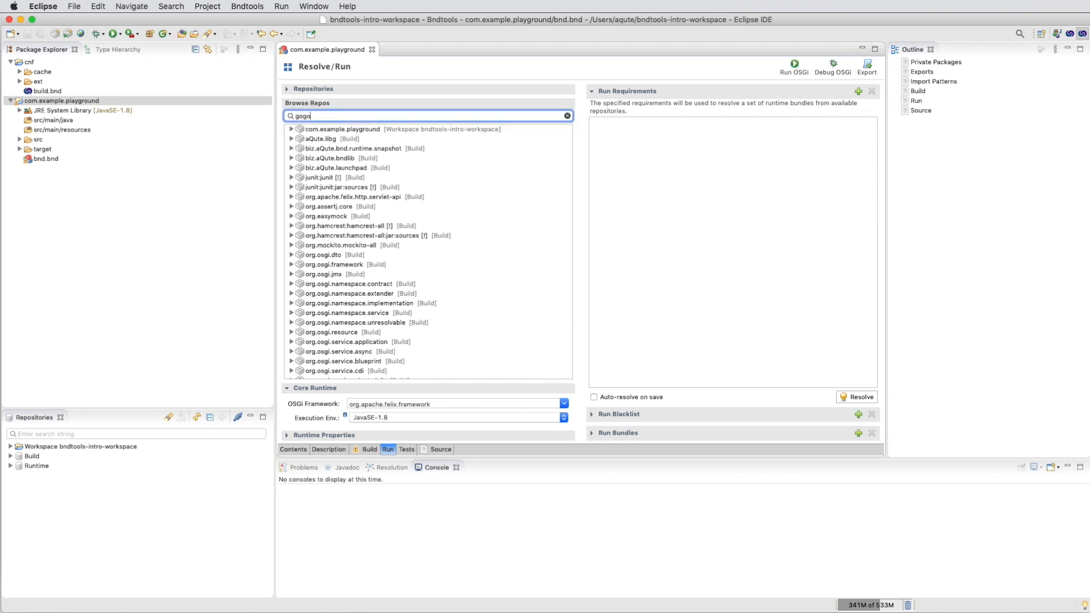
left_click_drag(351, 129, 626, 131)
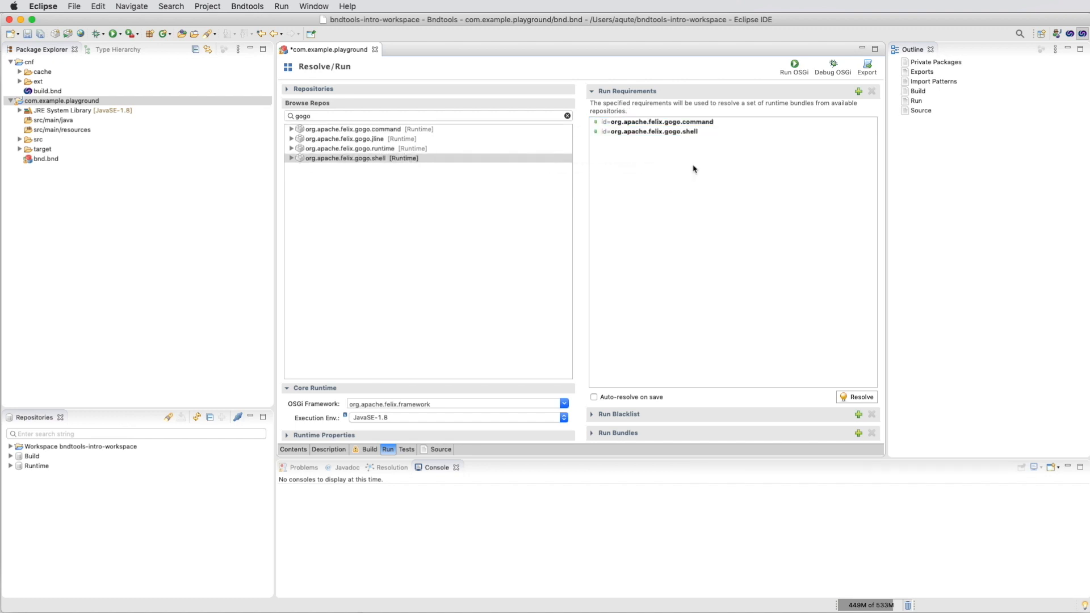
left_click(861, 397)
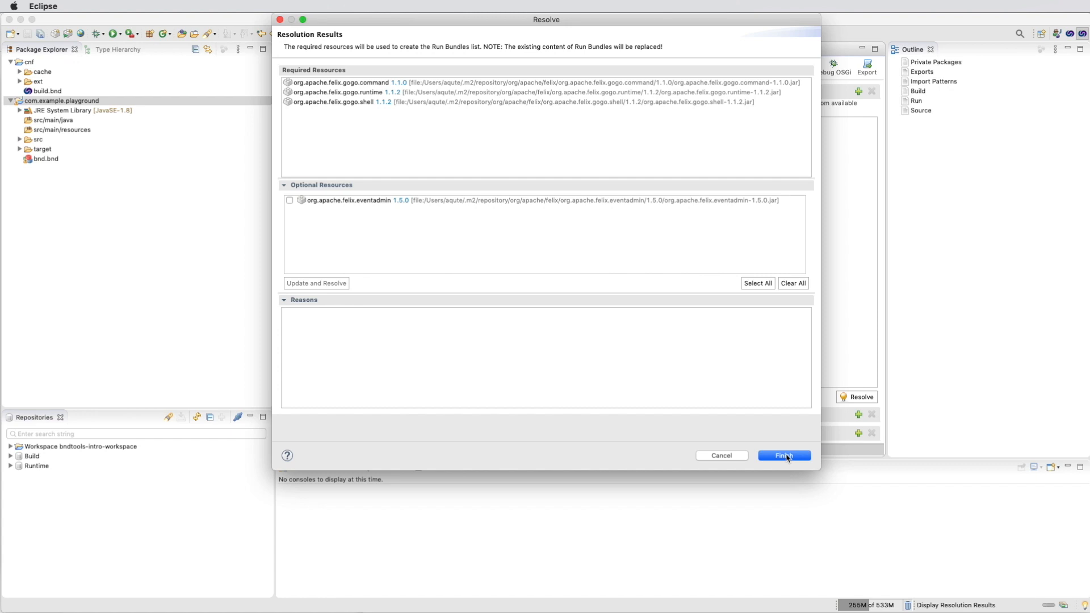
left_click(785, 456)
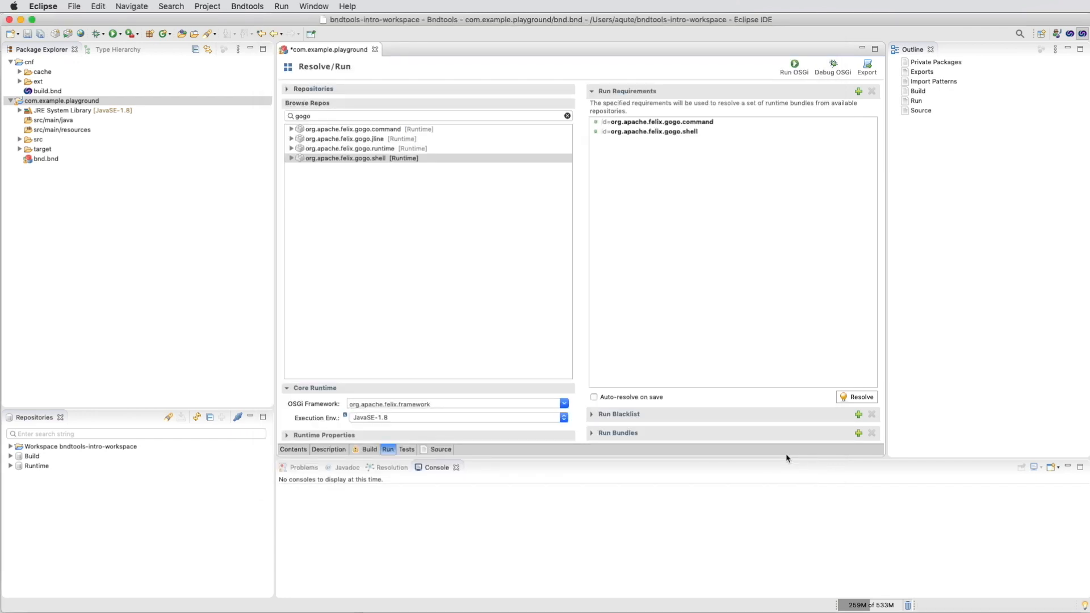
mouse_move(778, 284)
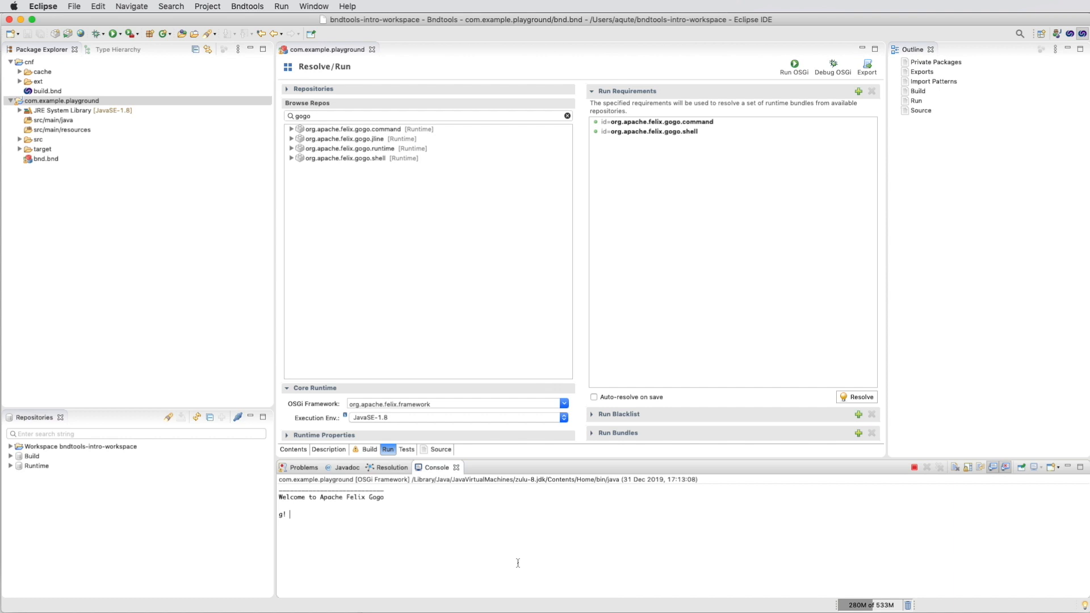
Enter 'lb -s' at the Felix Gogo shell g! prompt in the Console
type("lb -s")
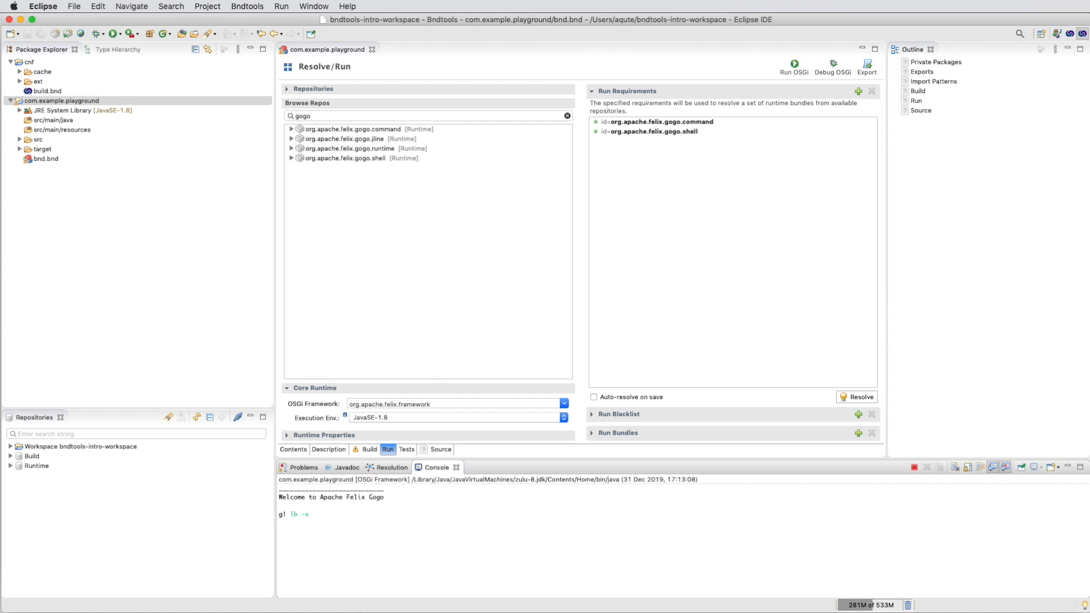